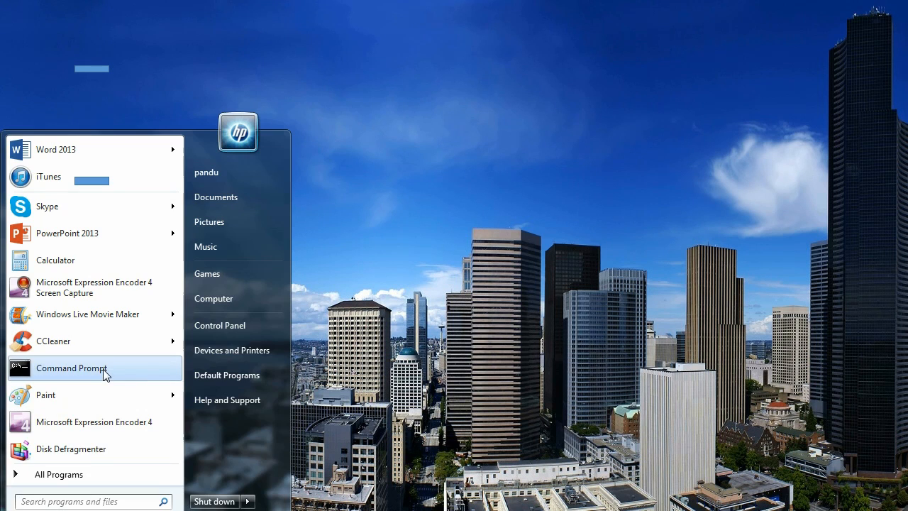
- Run 'ping netflix.com' in Command Prompt to get the site's IP address
{"action": "left_click", "coordinate": [71, 369]}
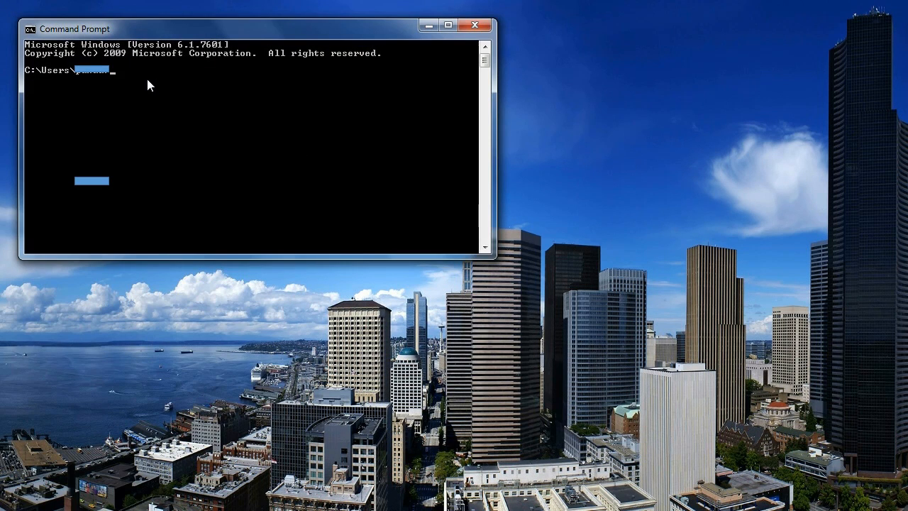
{"action": "type", "text": "ping"}
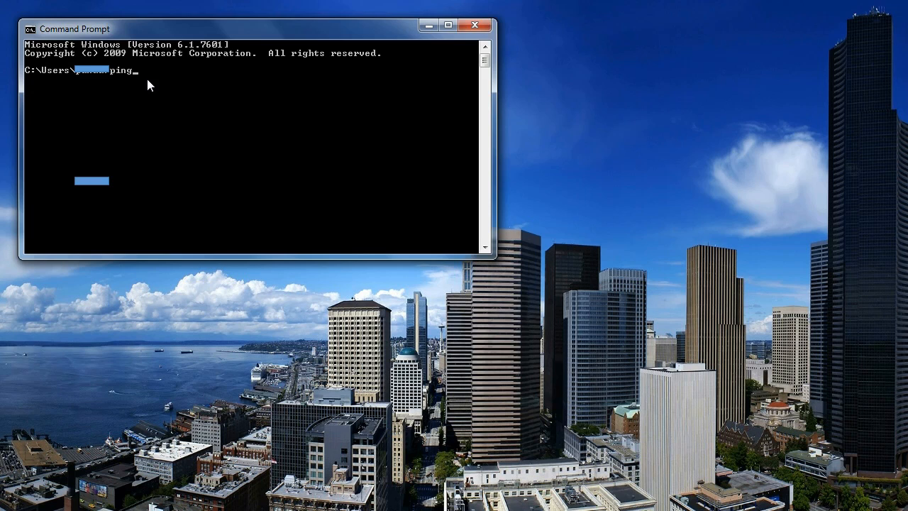
{"action": "type", "text": "netflix.c"}
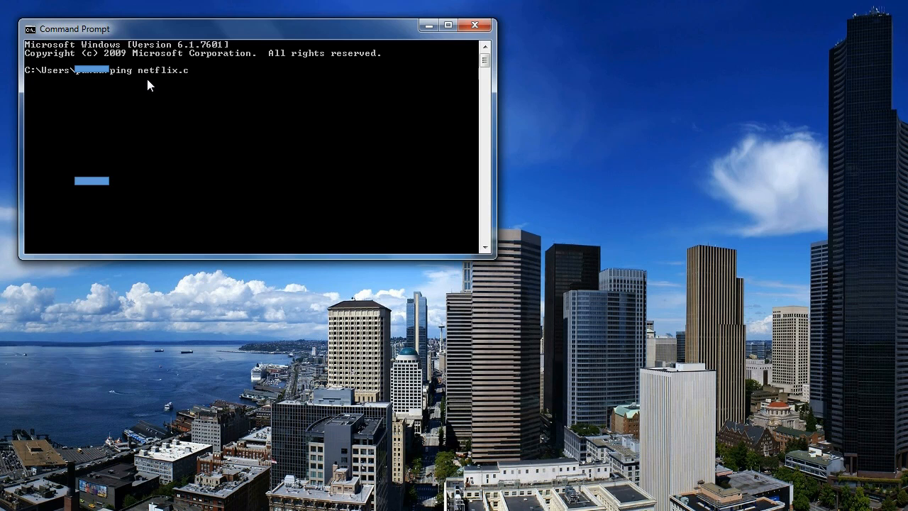
{"action": "key", "text": "Enter"}
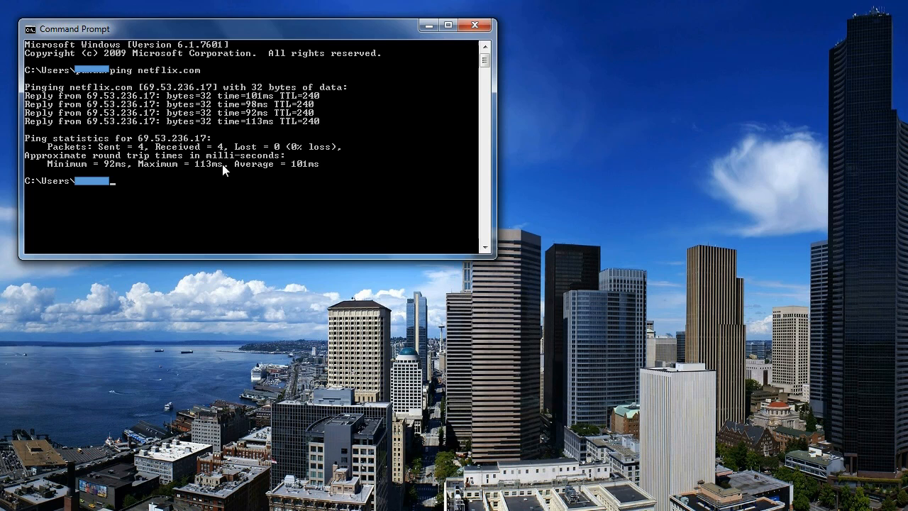
{"action": "mouse_move", "coordinate": [316, 437]}
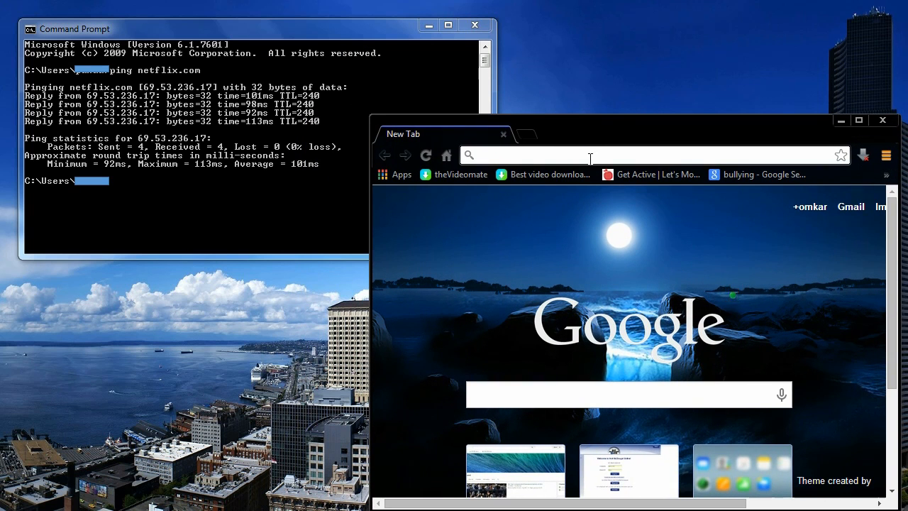
- Enter the pinged IP address 69.53.236.17 into Chrome's address bar
{"action": "type", "text": "69"}
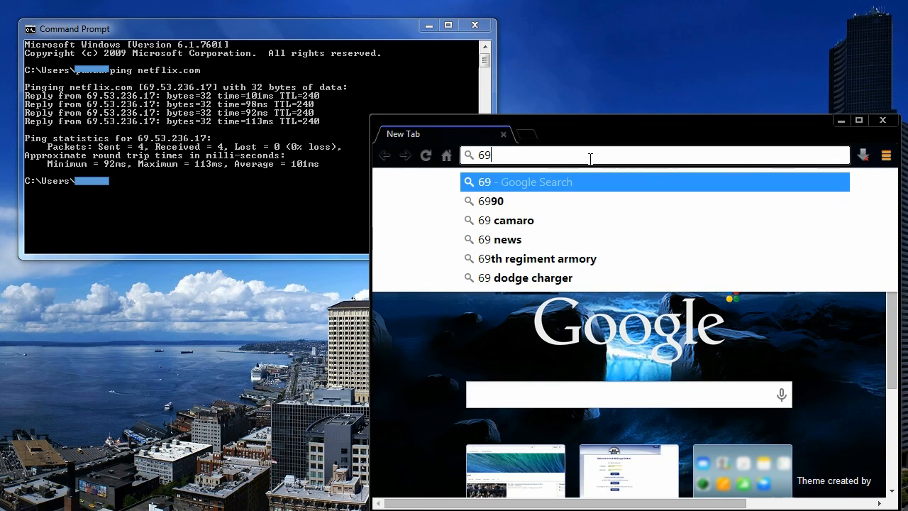
{"action": "type", "text": ".53."}
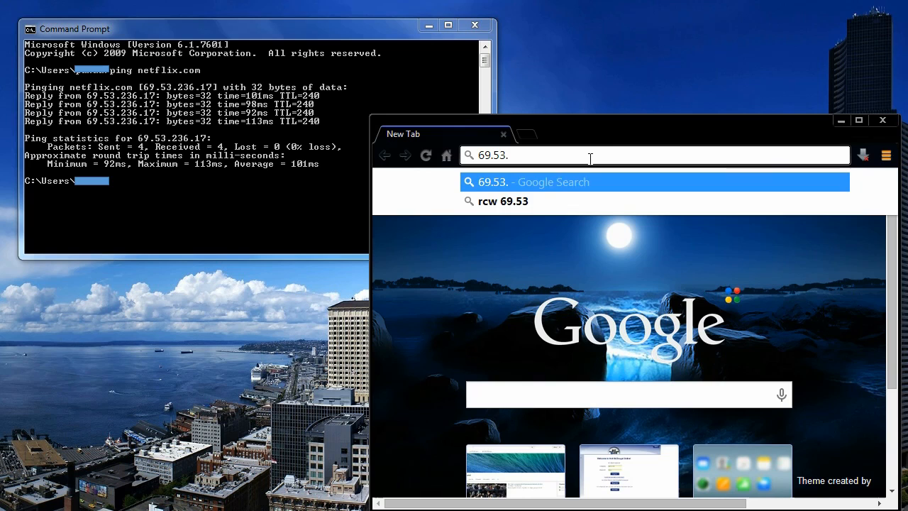
{"action": "type", "text": "236.17"}
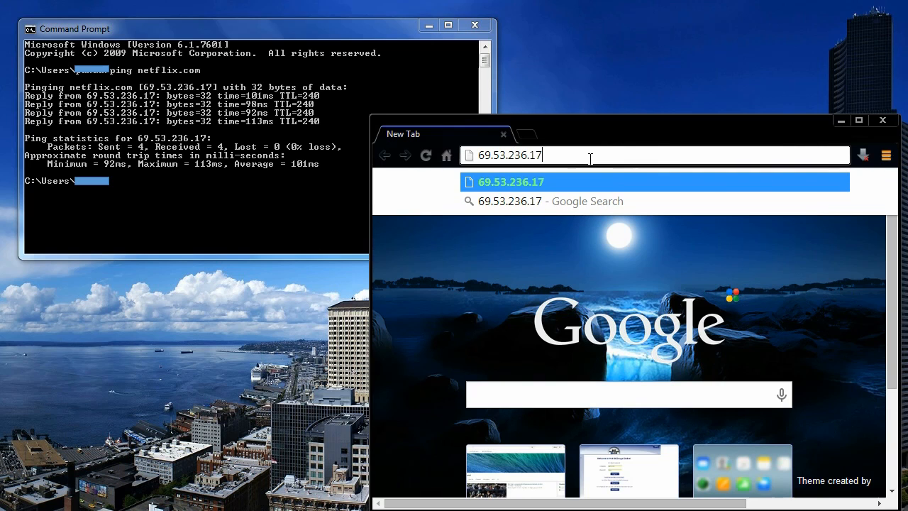
{"action": "mouse_move", "coordinate": [517, 127]}
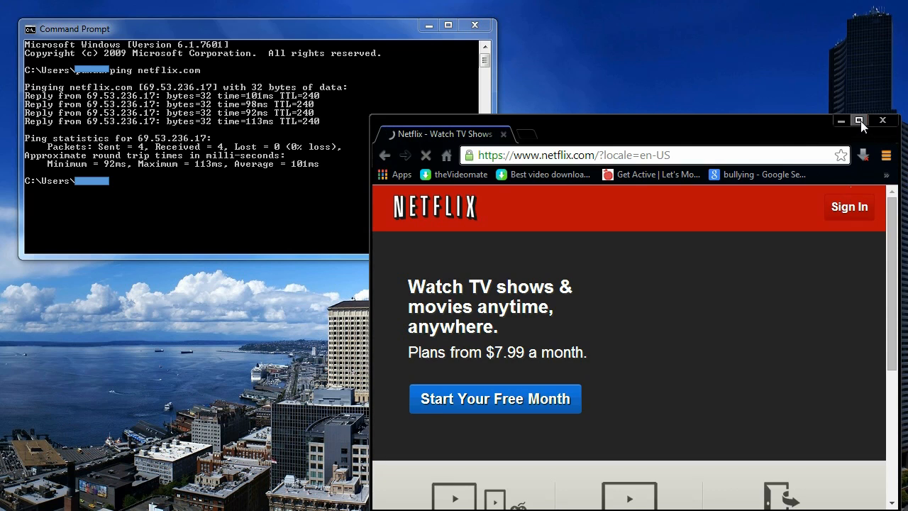
- Maximize the Chrome window showing the Netflix page and scroll down slightly
{"action": "left_click", "coordinate": [859, 119]}
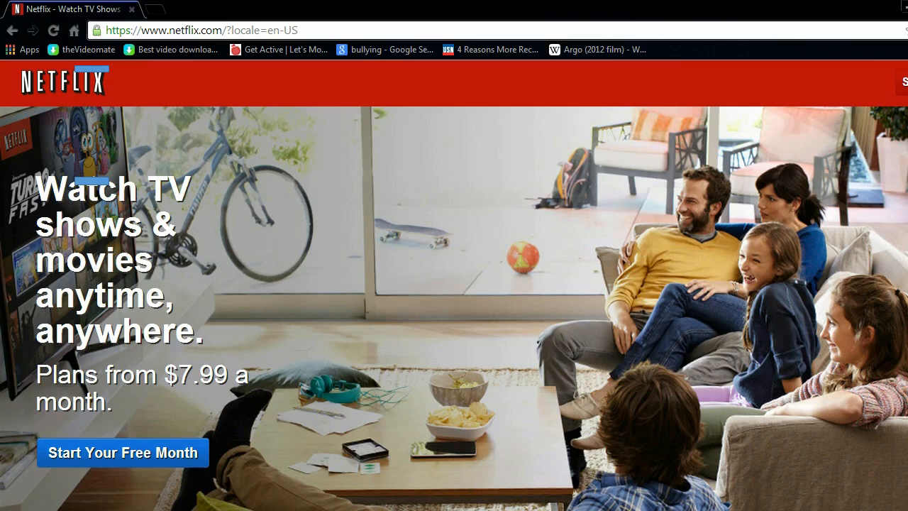
{"action": "scroll", "scroll_direction": "down", "scroll_amount": 3}
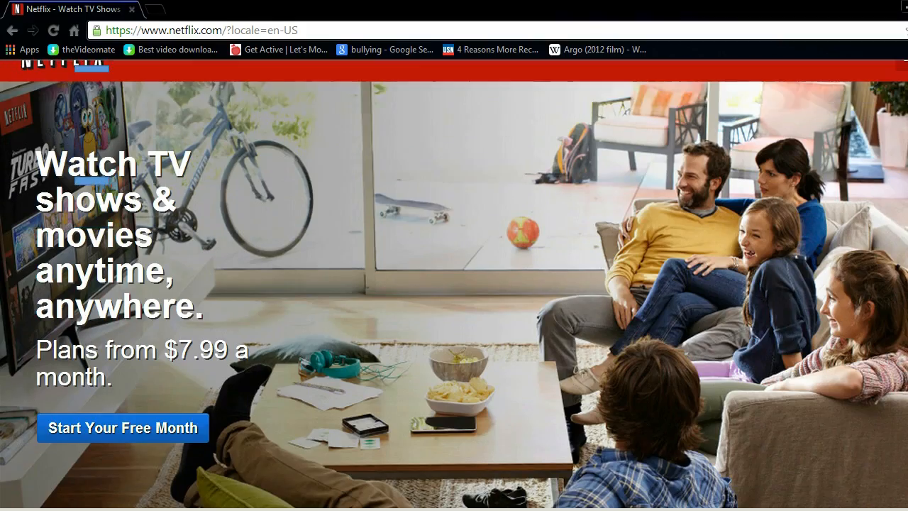